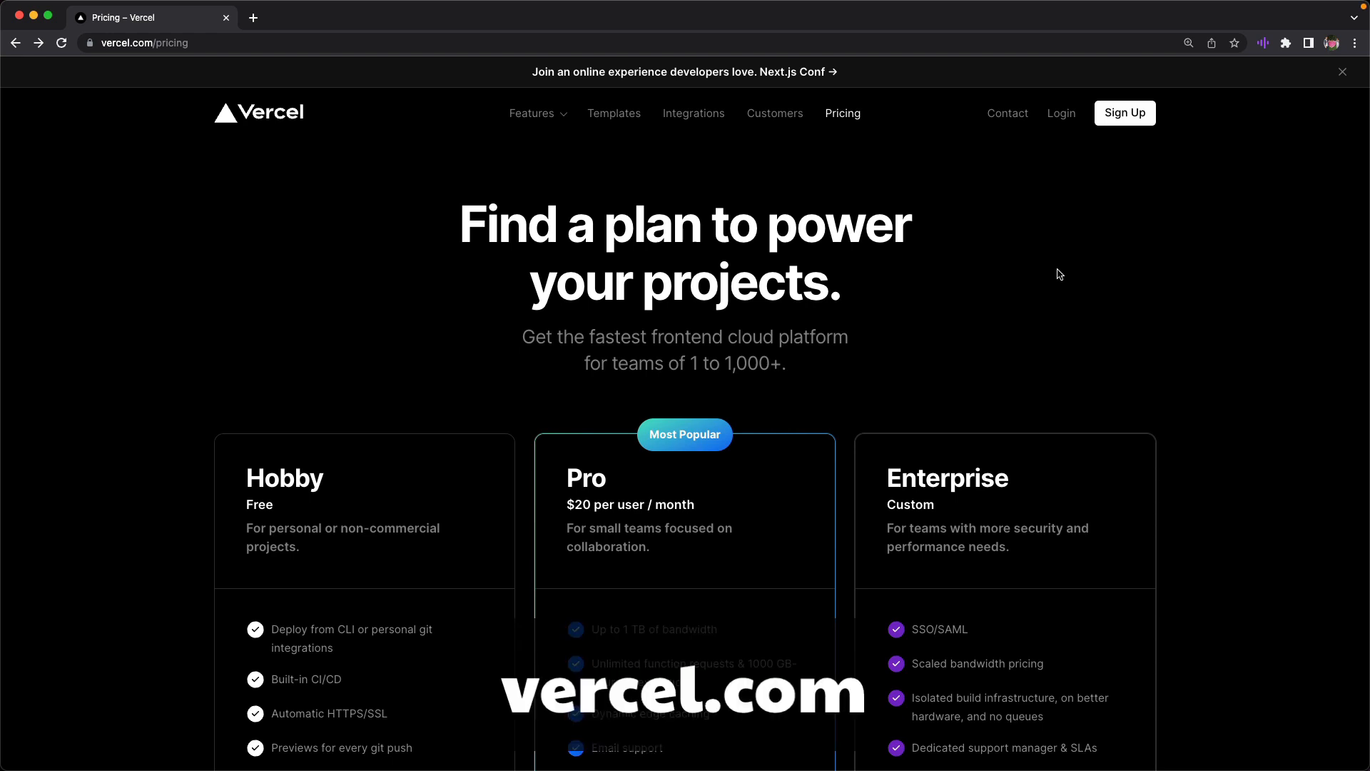
- Sign up for Vercel from the pricing page using the GitHub account
left_click(1124, 113)
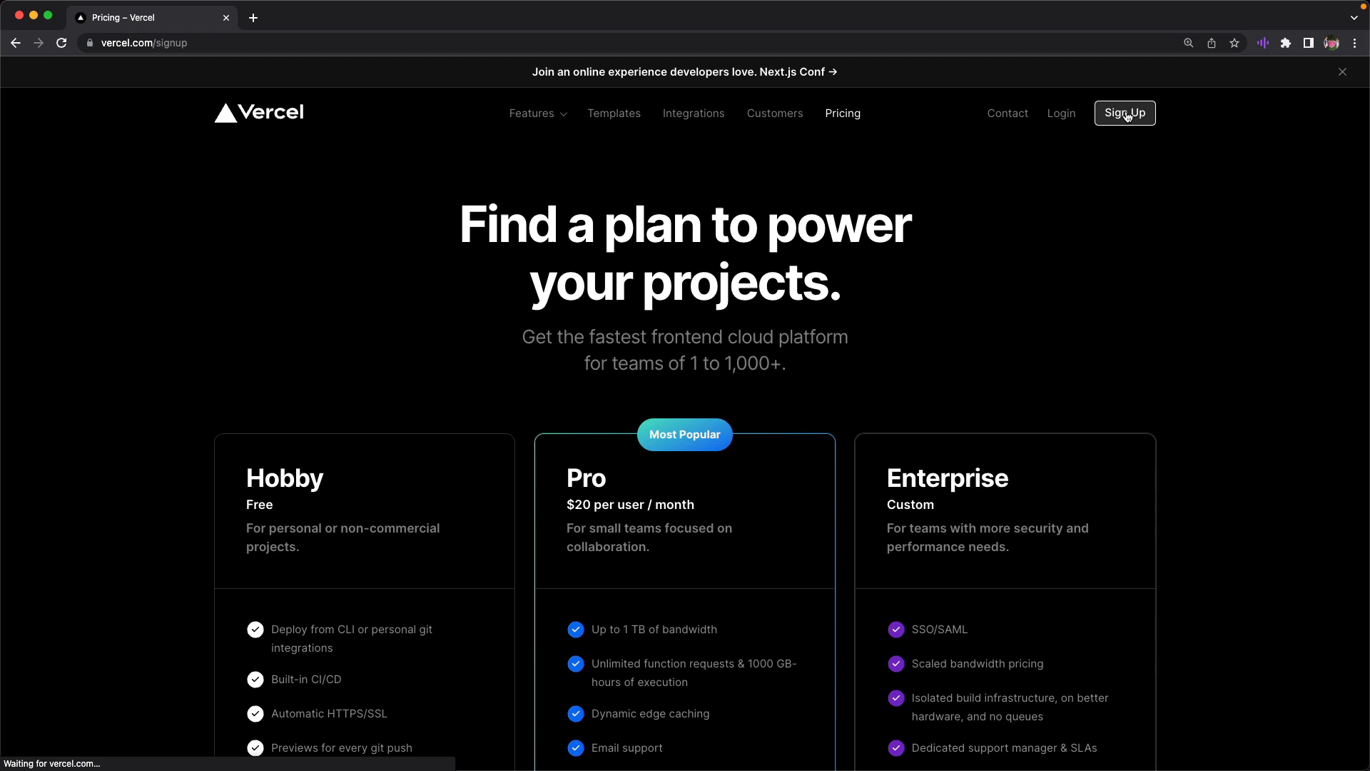
left_click(1125, 113)
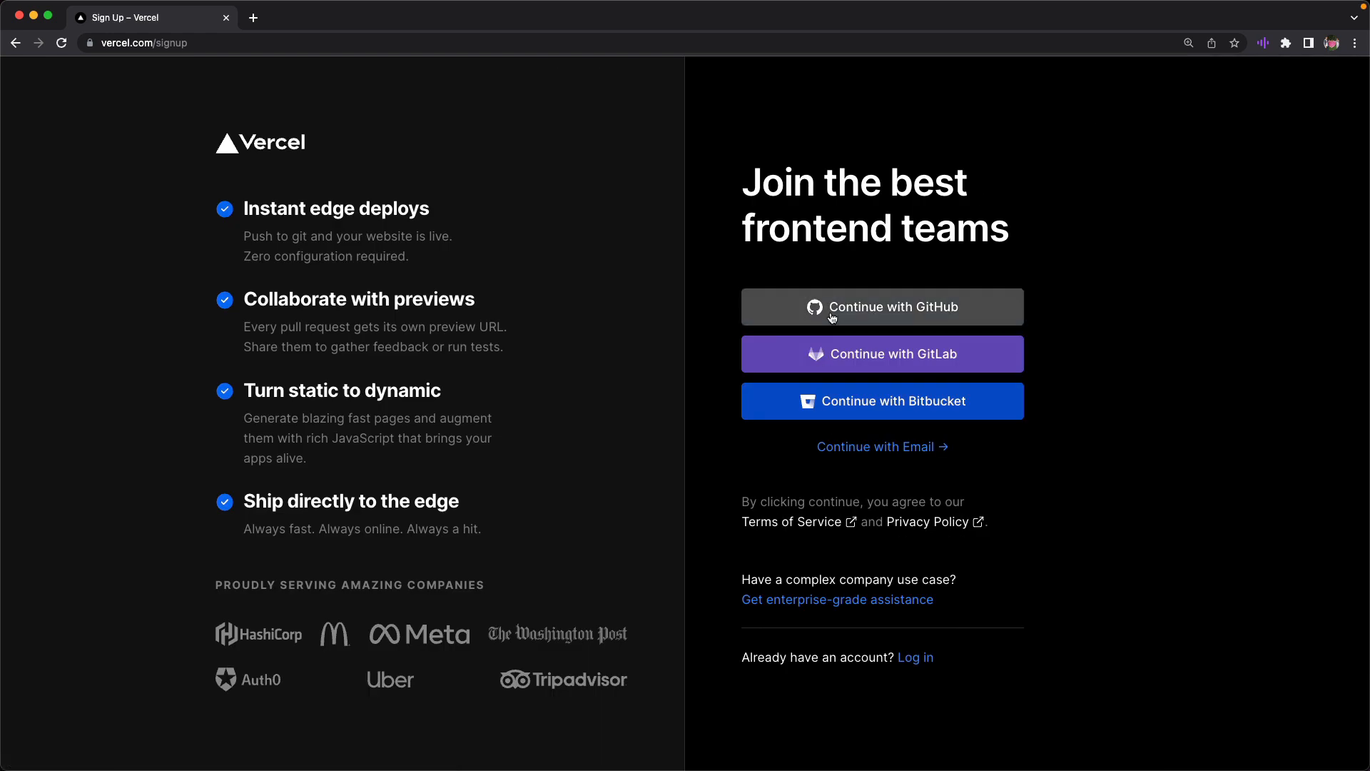
left_click(882, 307)
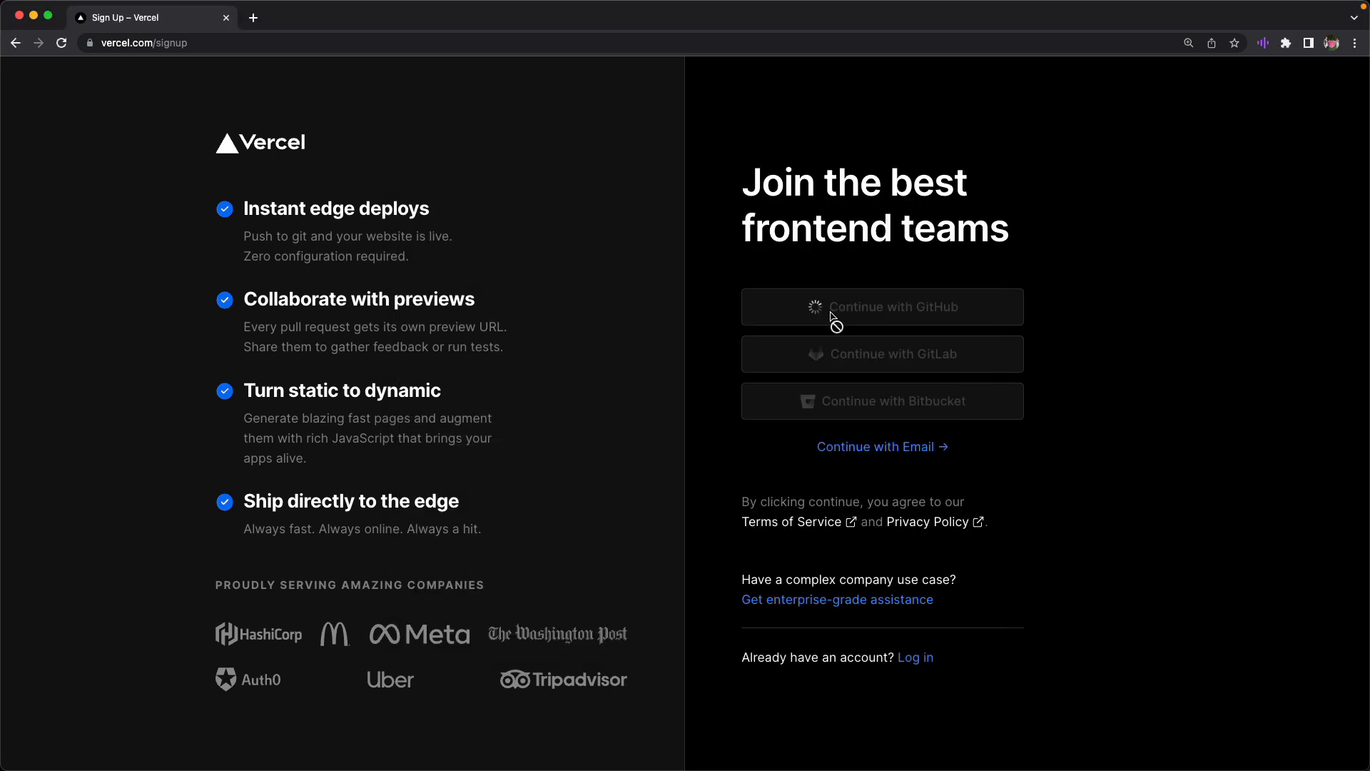
left_click(881, 307)
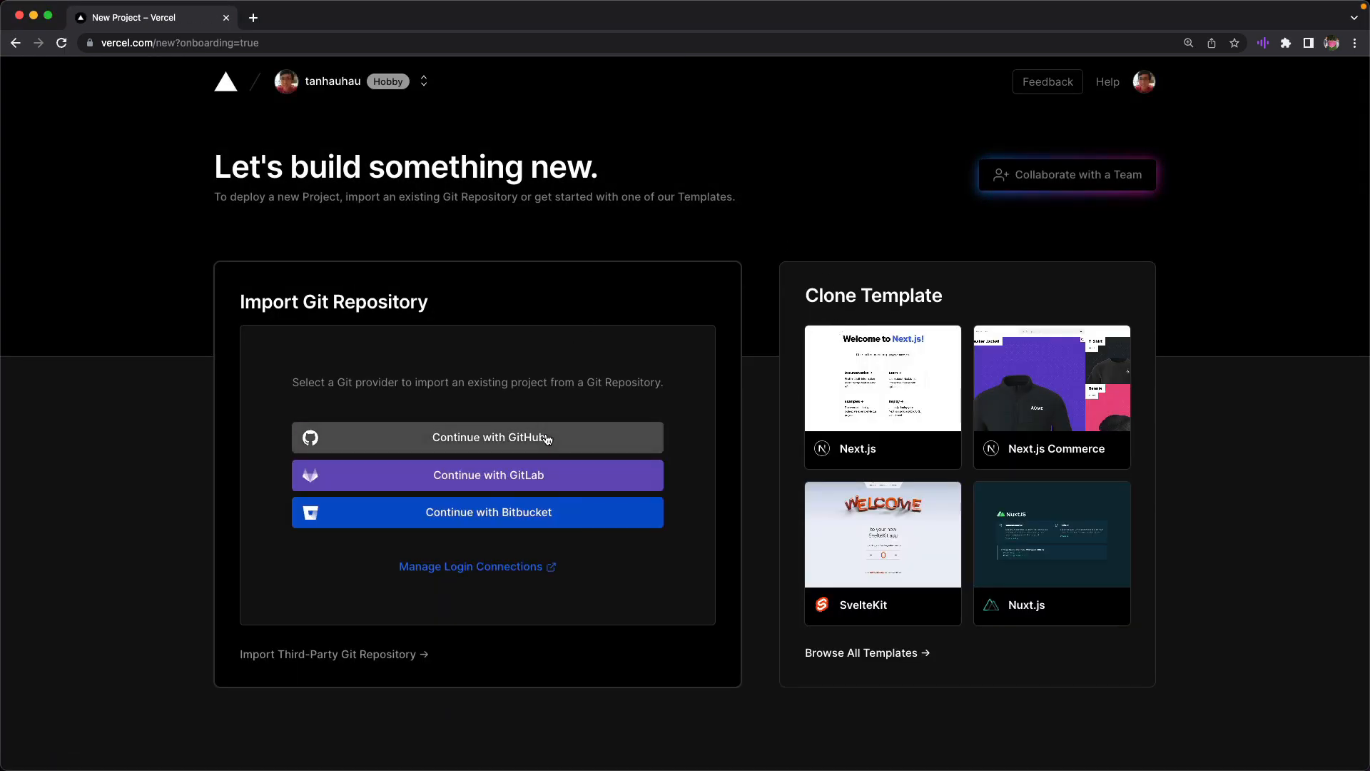
- List the connected GitHub repositories and search them for 'sveet'
left_click(477, 437)
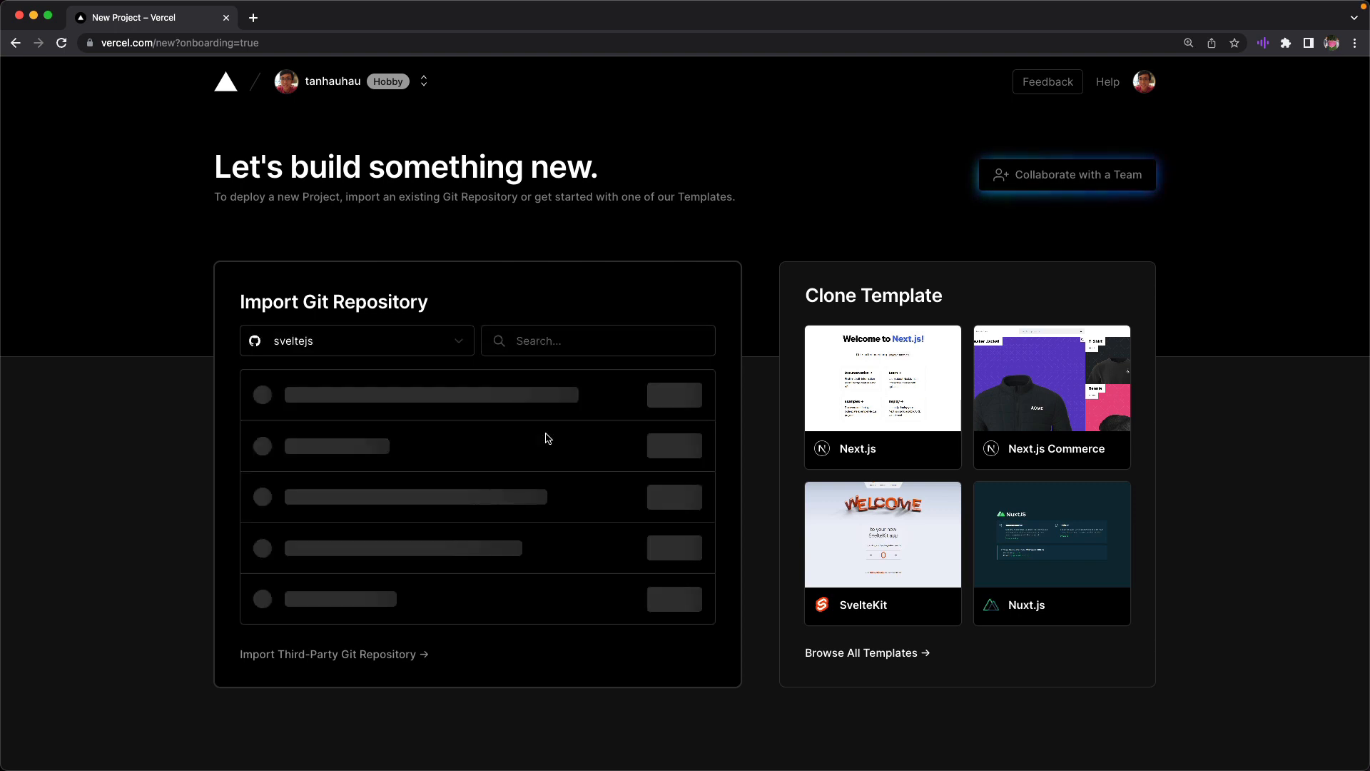
left_click(598, 341)
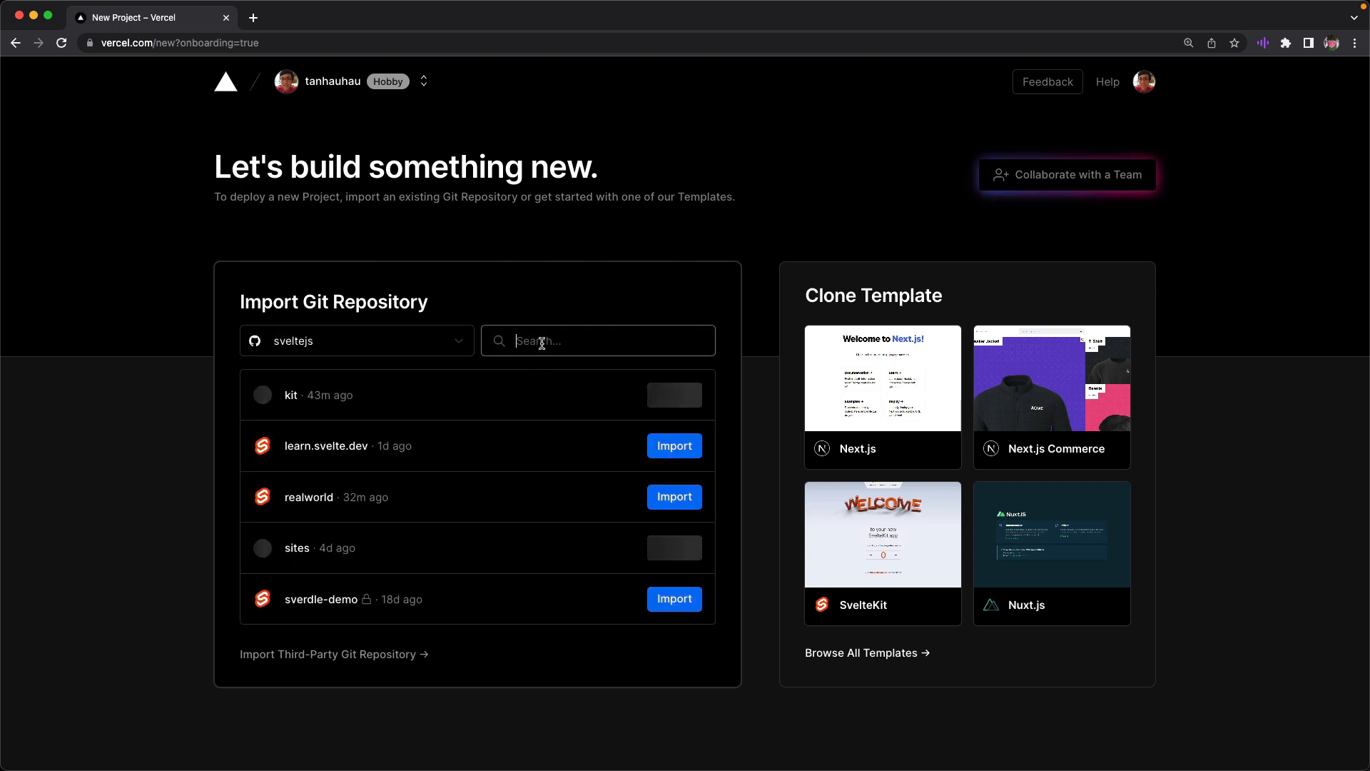
type("sveet")
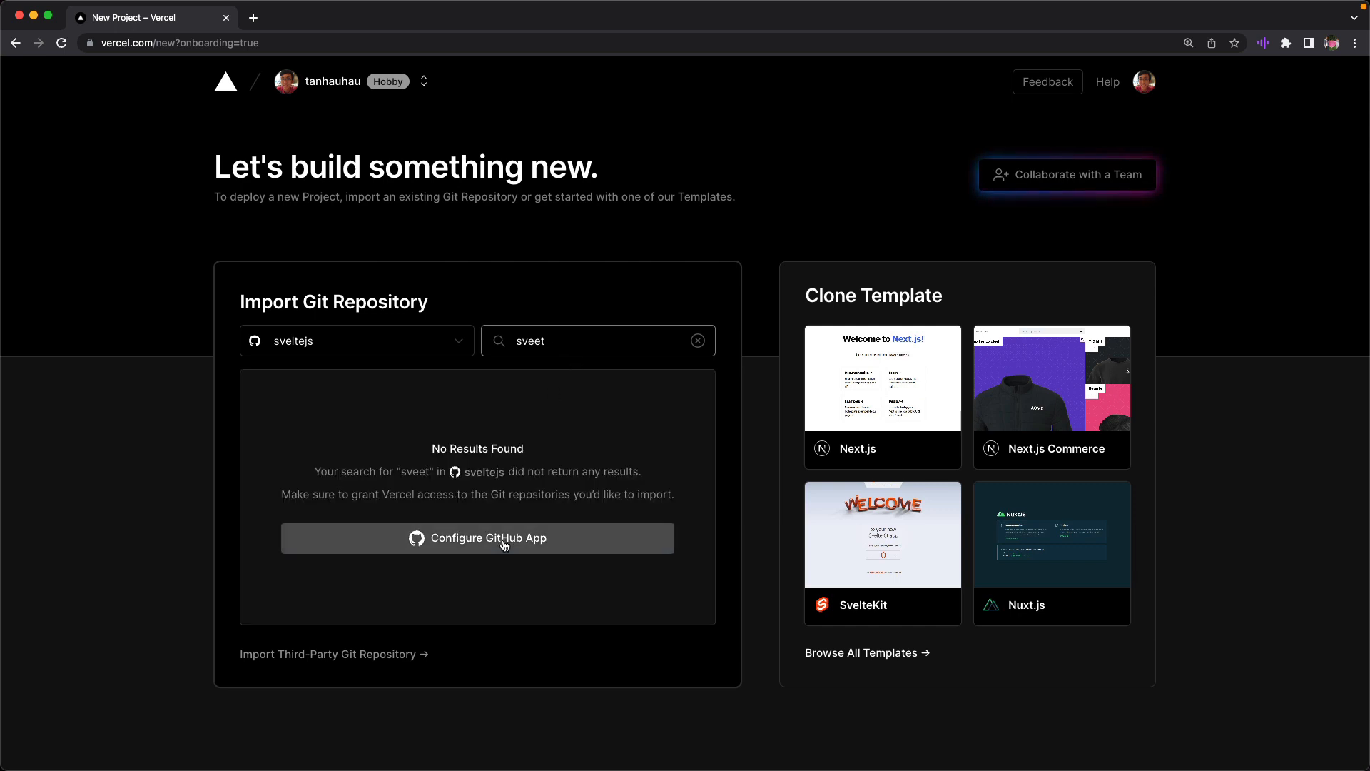
- Look through the Git namespace dropdown for the account that owns sveet
left_click(355, 341)
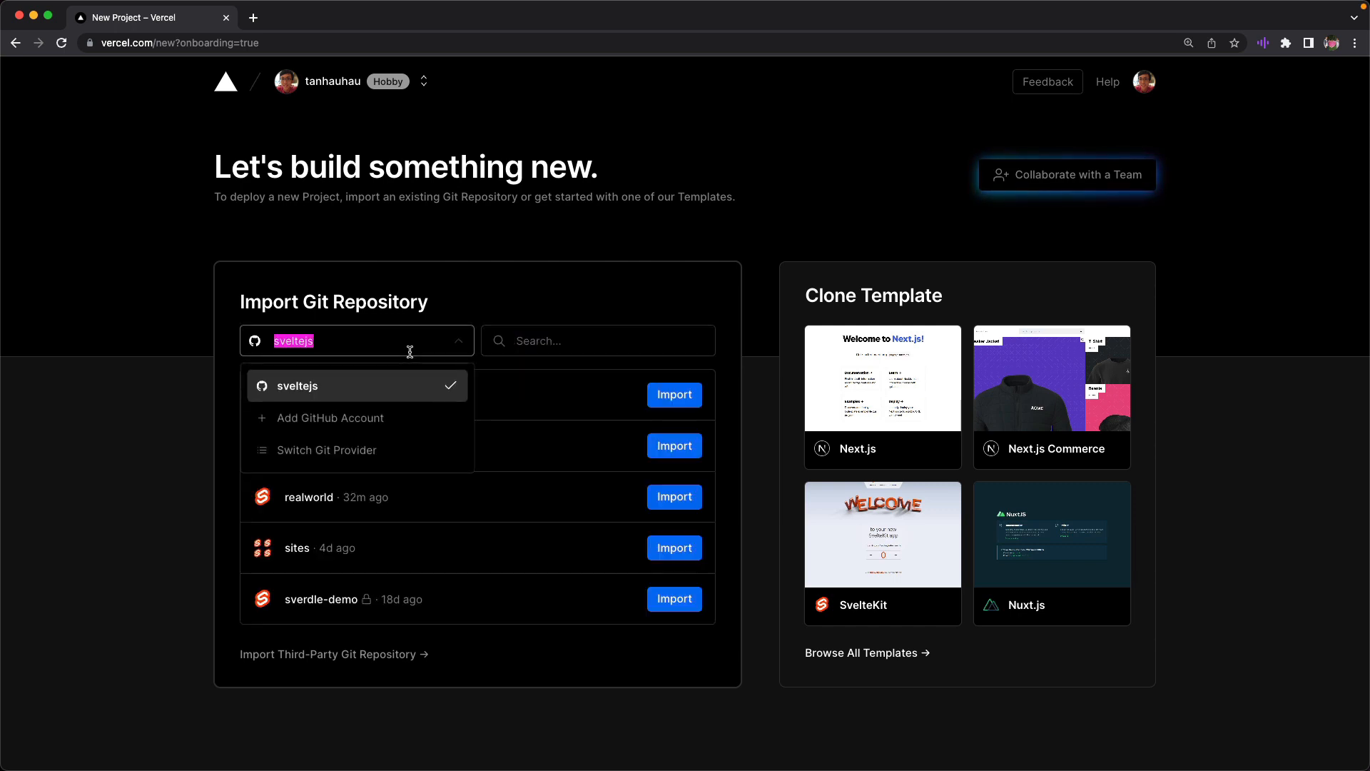
type("tan")
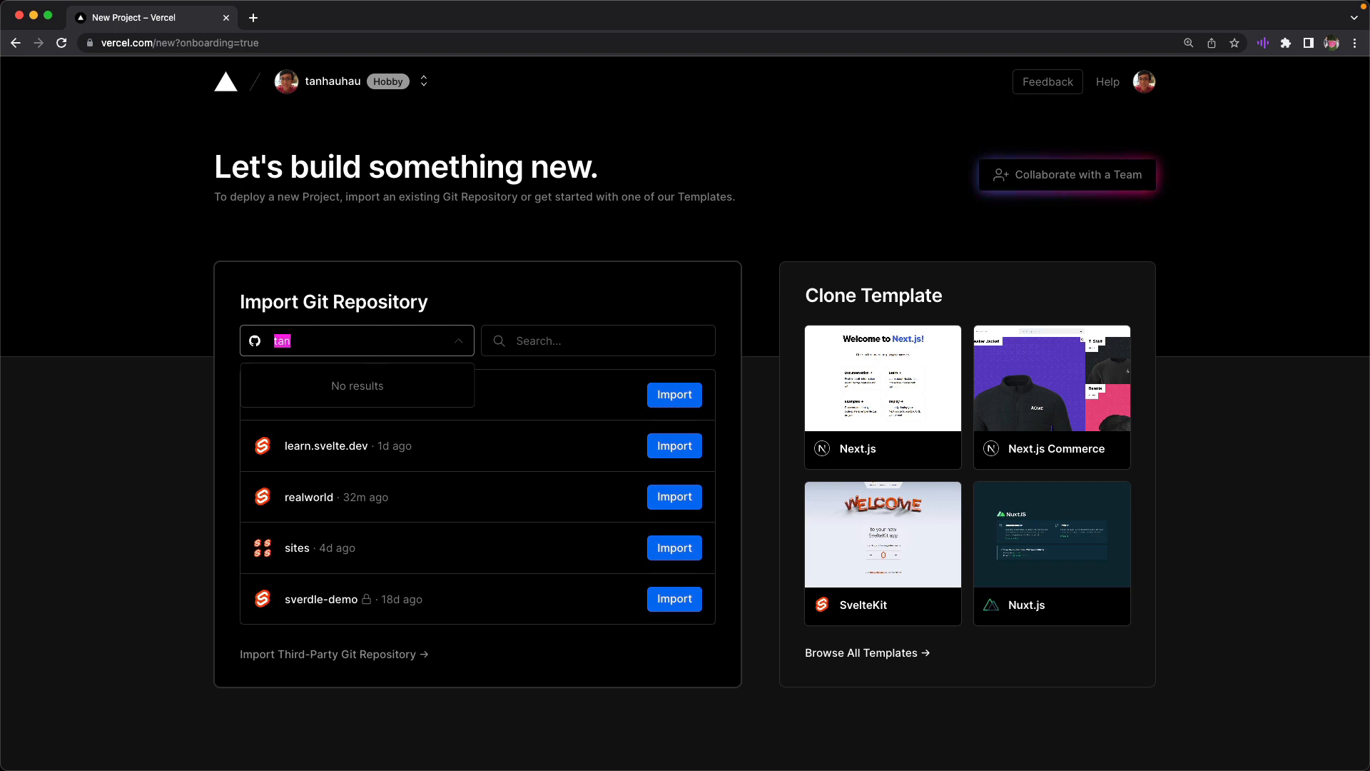
left_click(355, 342)
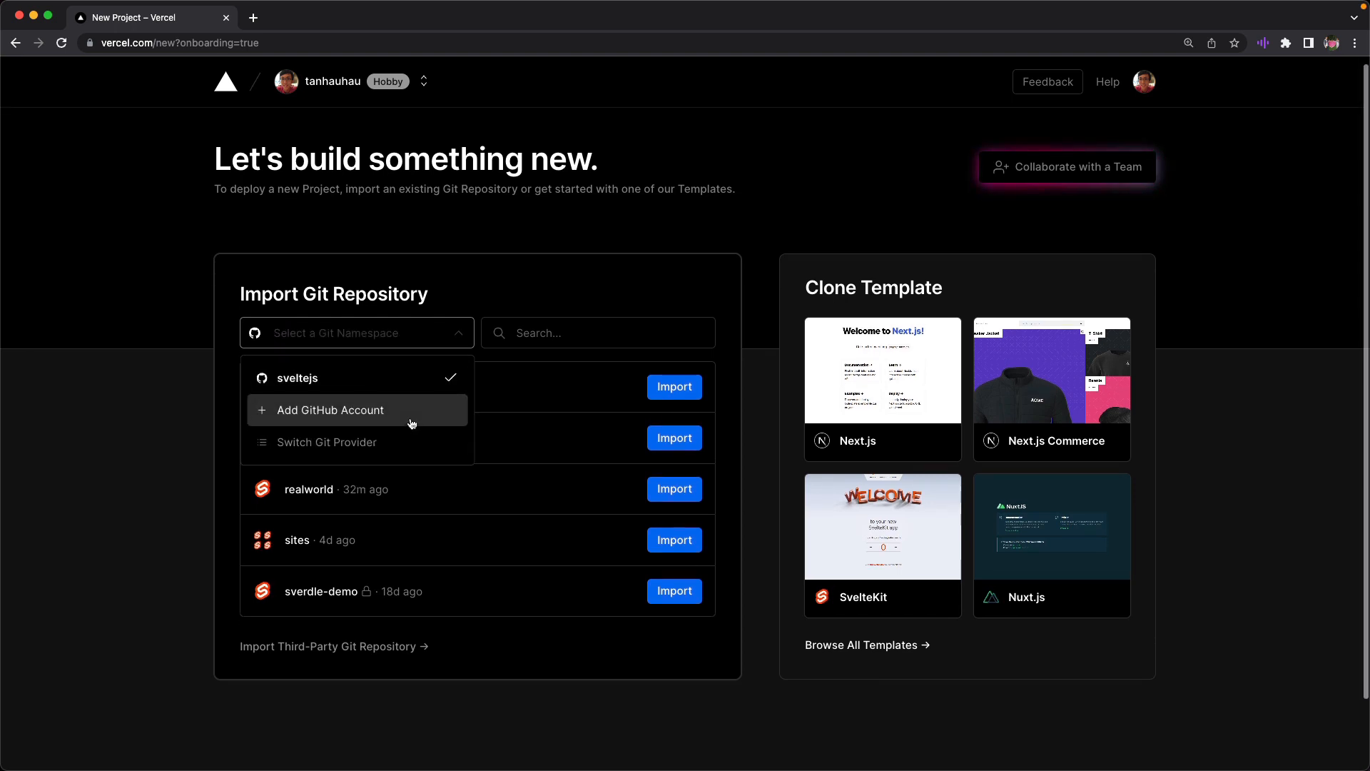
- Install the Vercel GitHub app on the personal account with access to all repositories
left_click(330, 410)
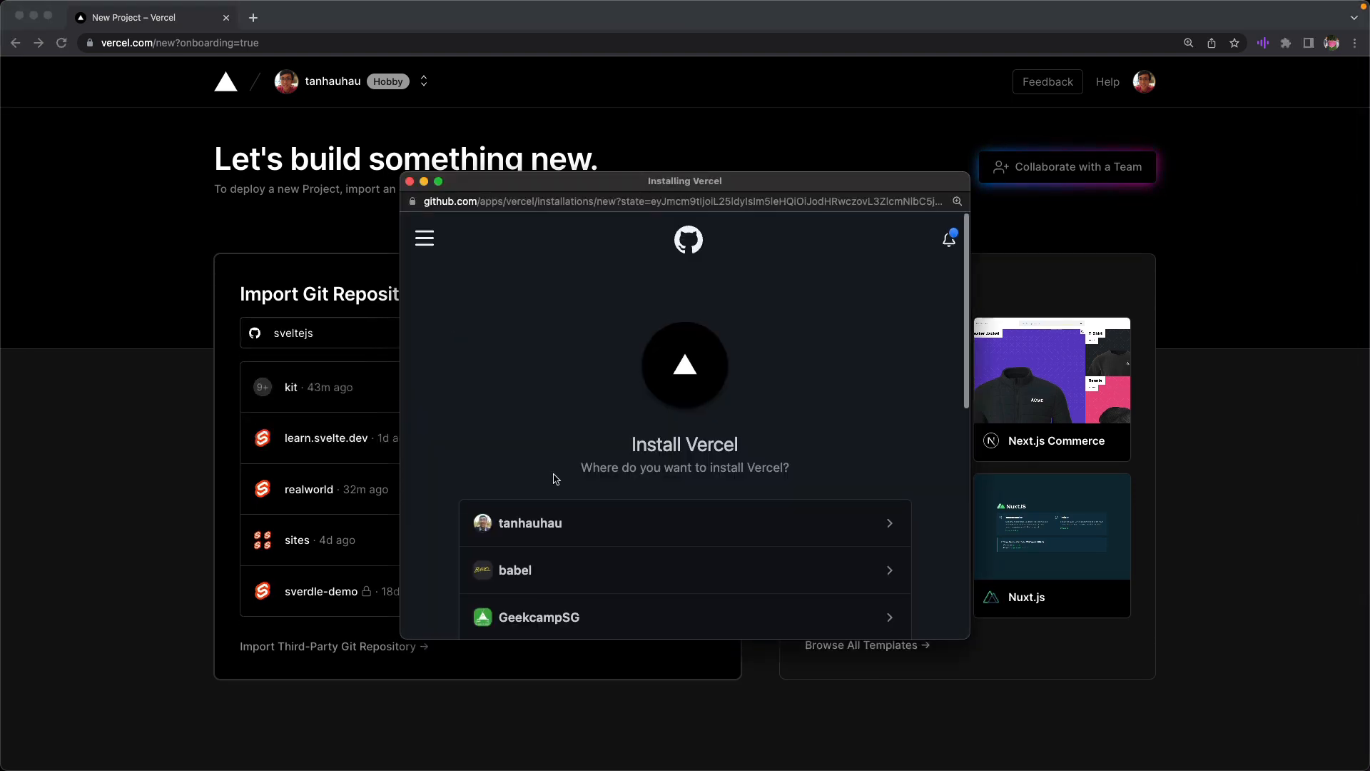
left_click(530, 523)
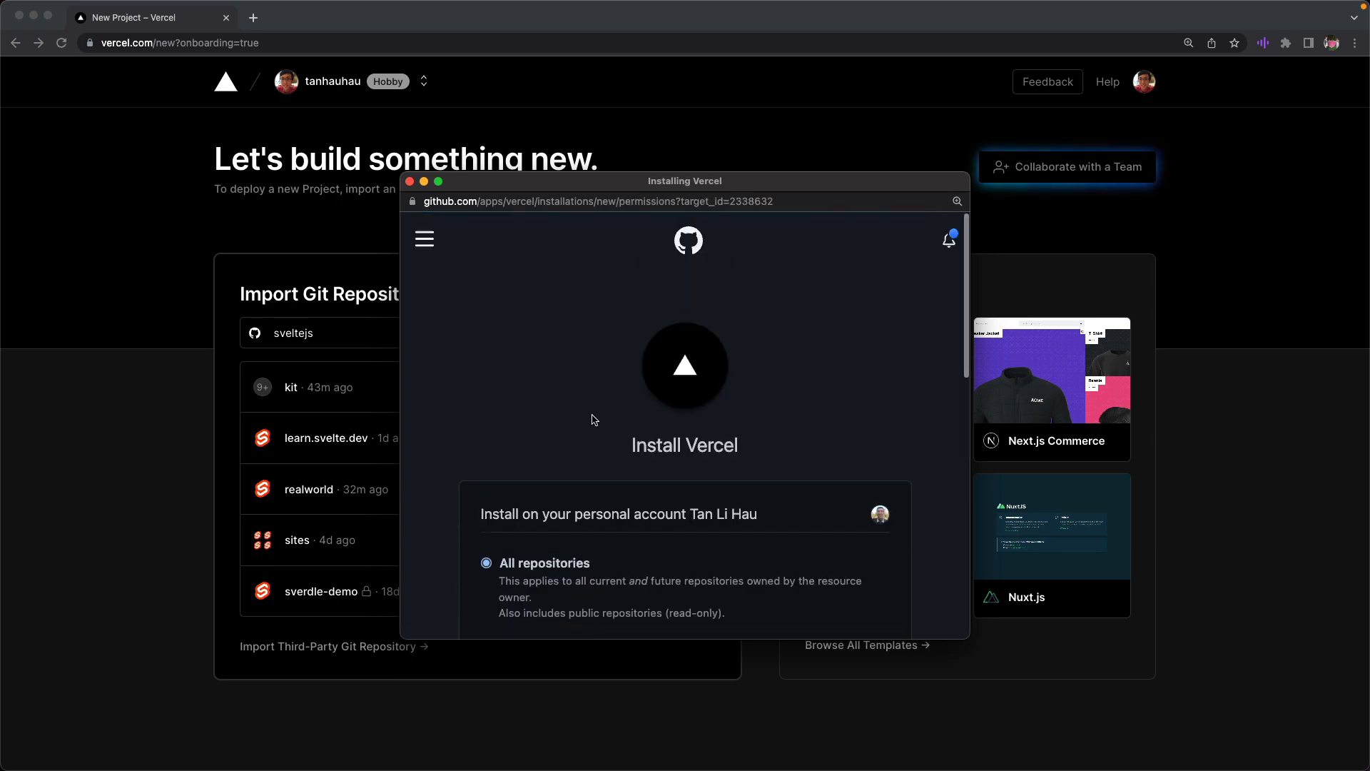
scroll("down", 3)
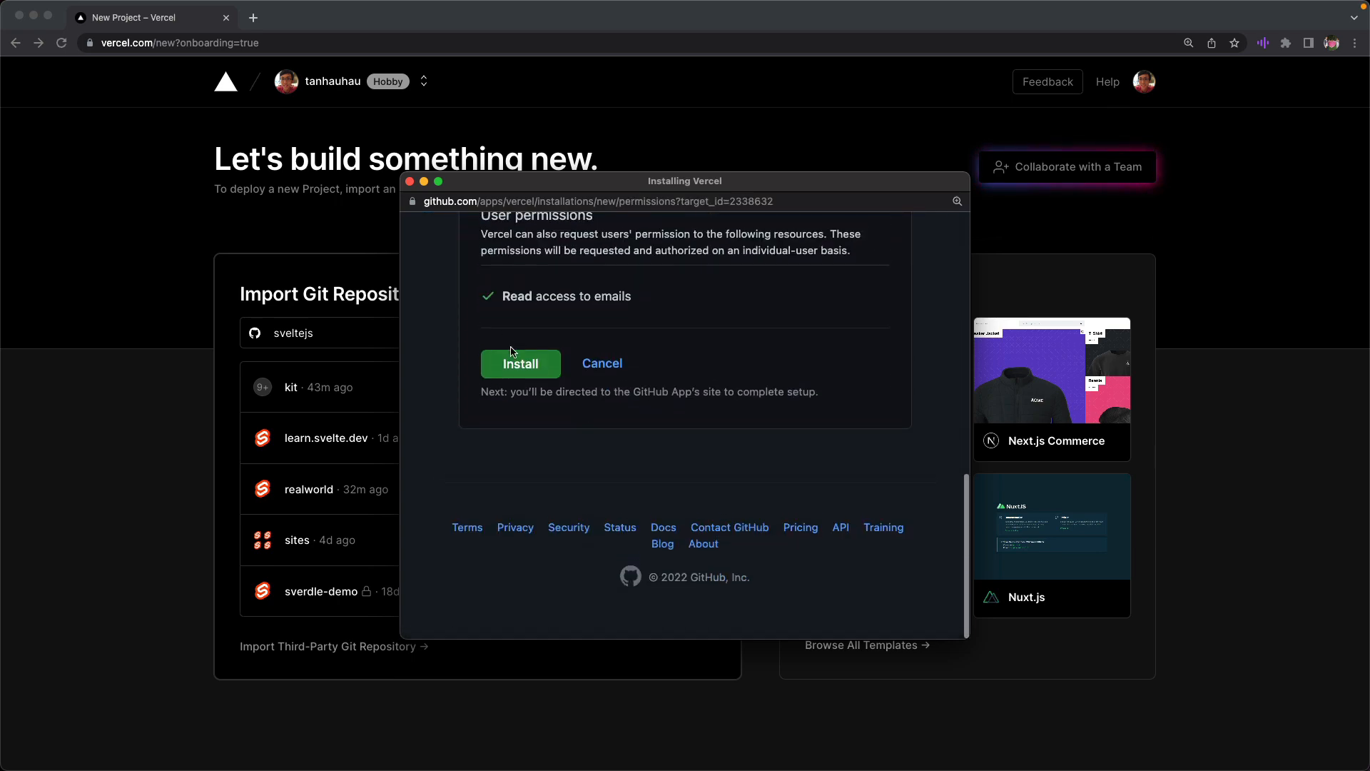
left_click(521, 363)
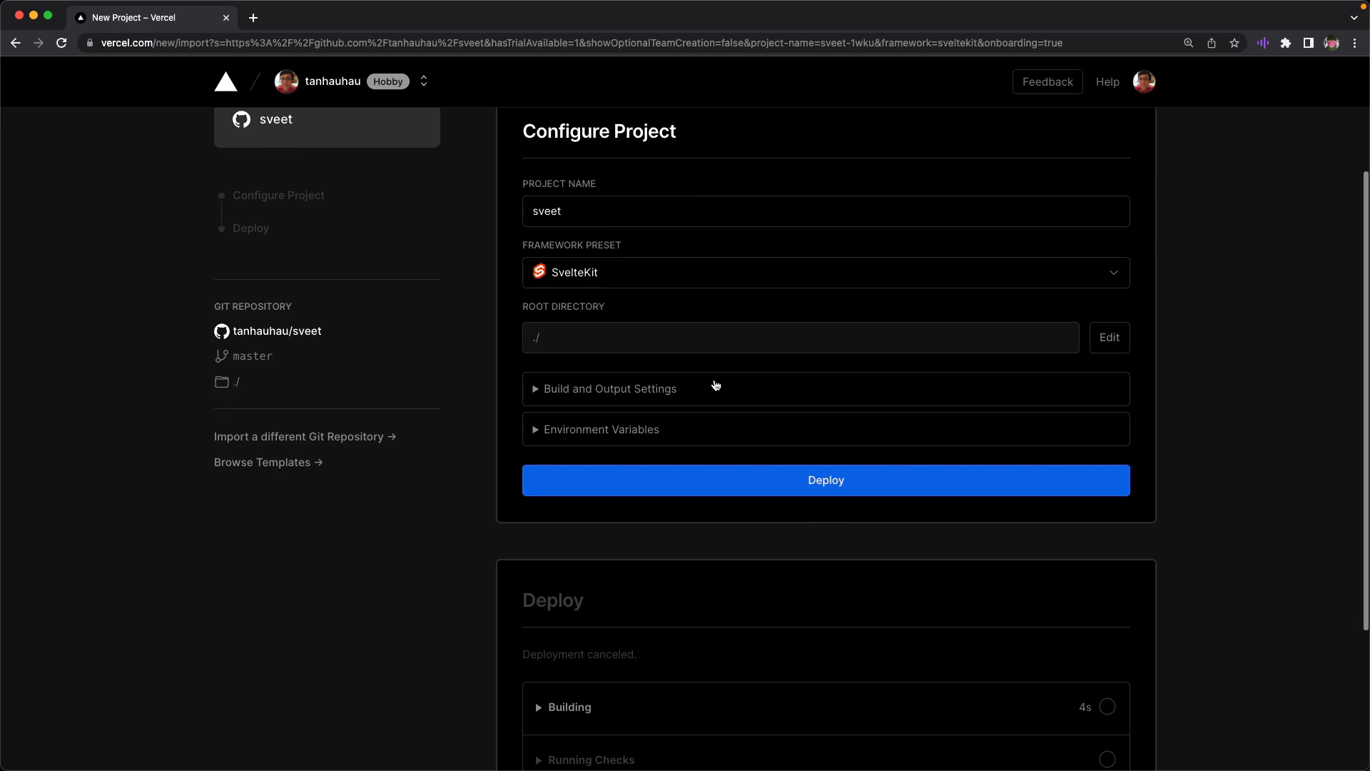
- Deploy the sveet repository with the default name and SvelteKit framework preset
left_click(824, 271)
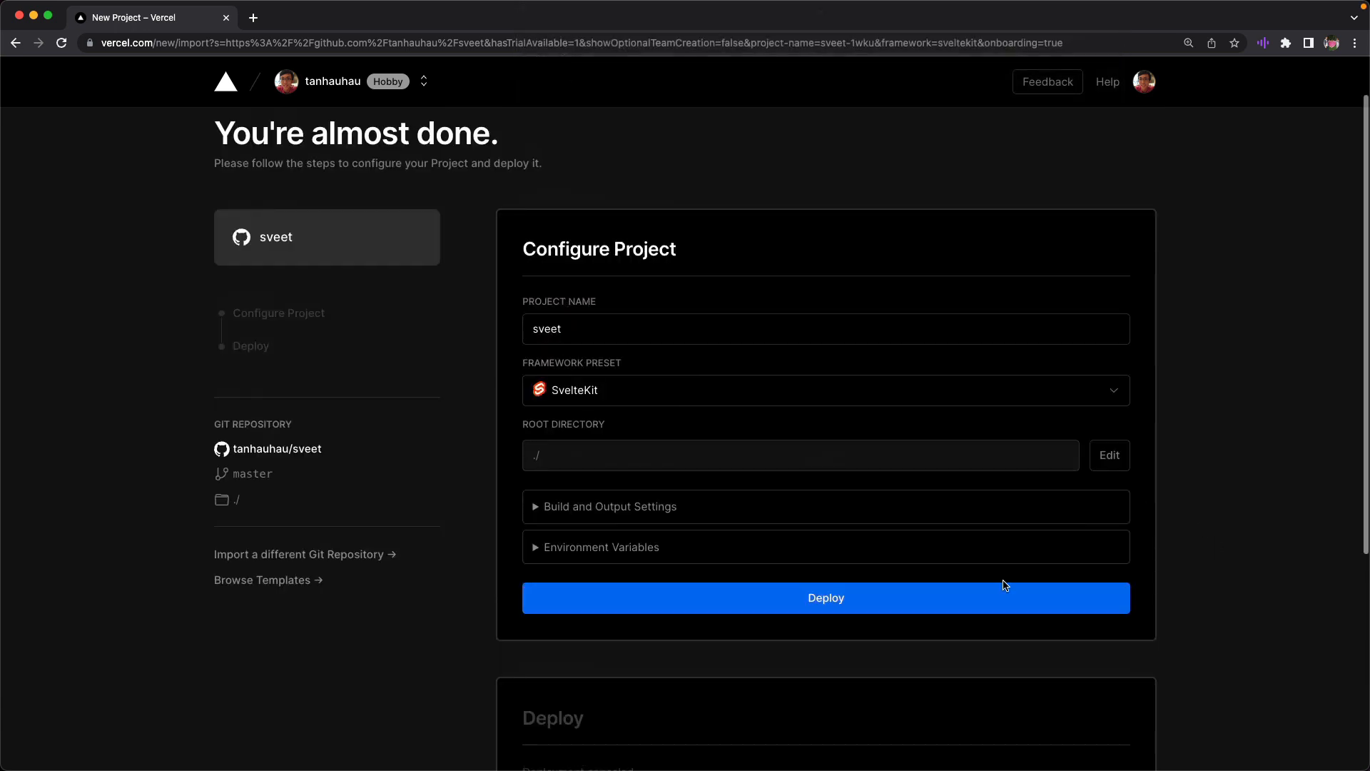
left_click(825, 598)
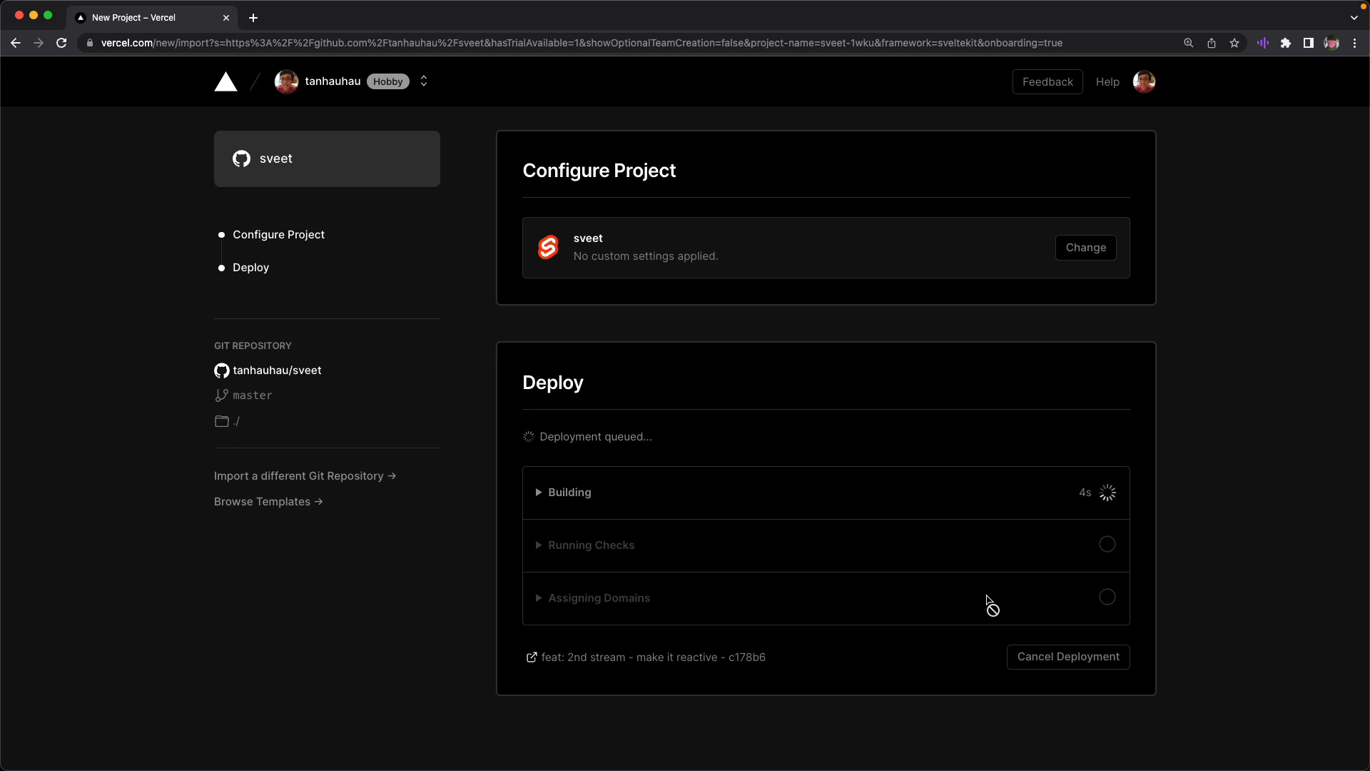
mouse_move(566, 533)
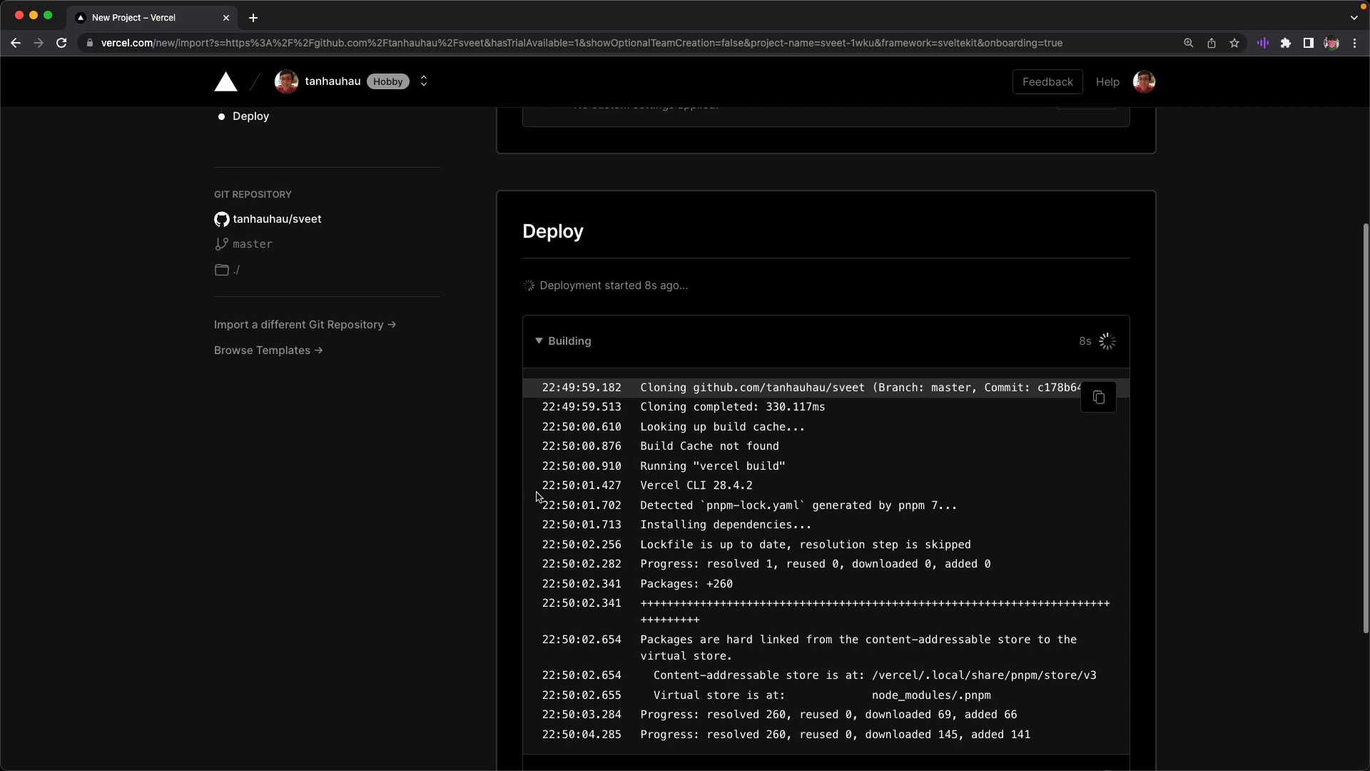
- Scroll through the build log while the sveet deployment runs
scroll("down", 3)
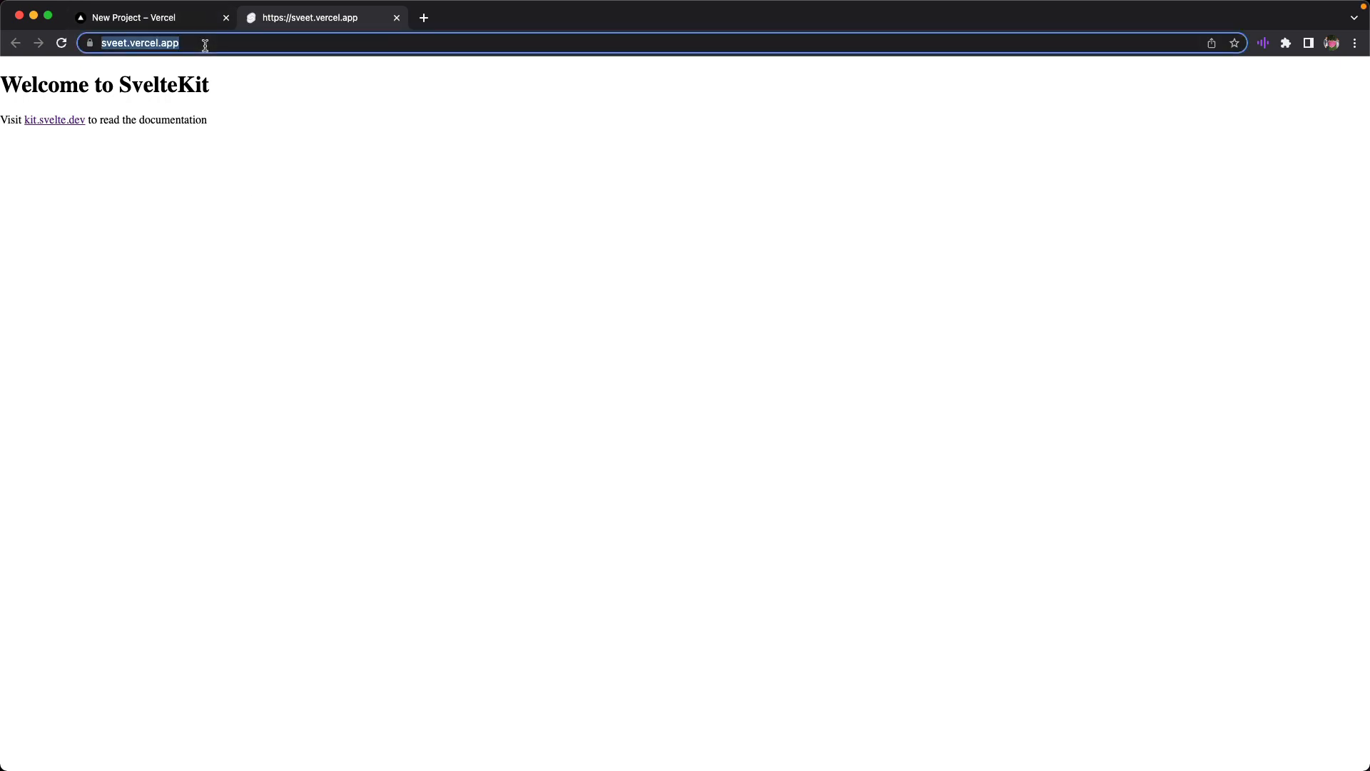
- Navigate the live site to the /sveet/ spreadsheet route by editing the URL
type("/sveet/123")
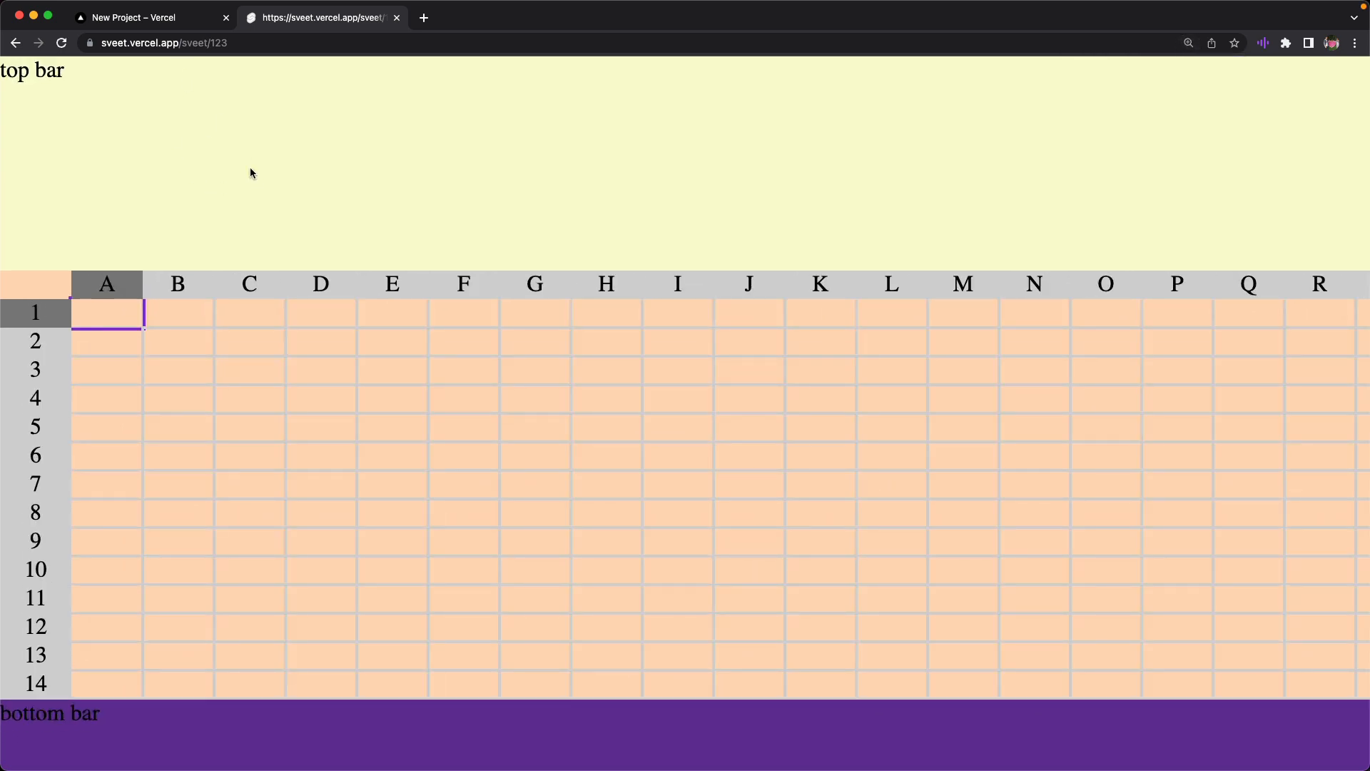
mouse_move(334, 148)
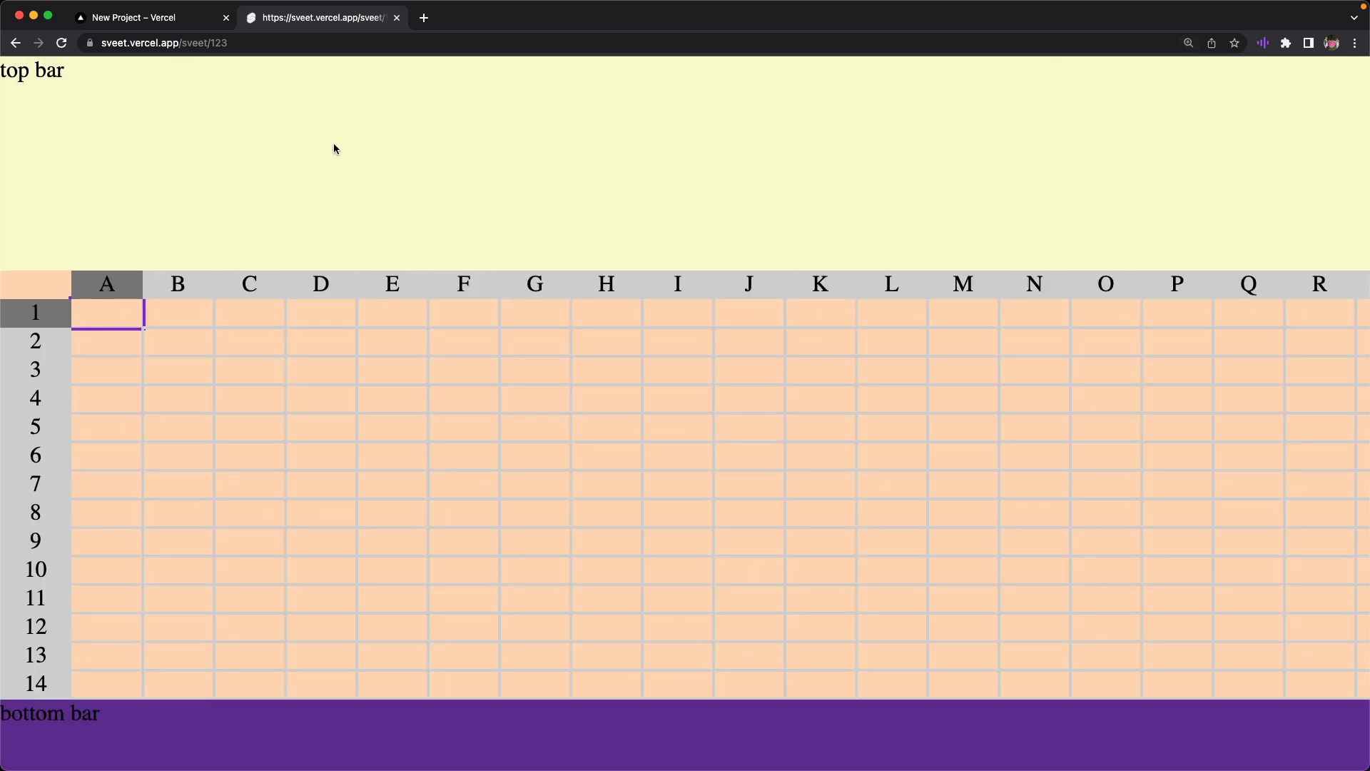